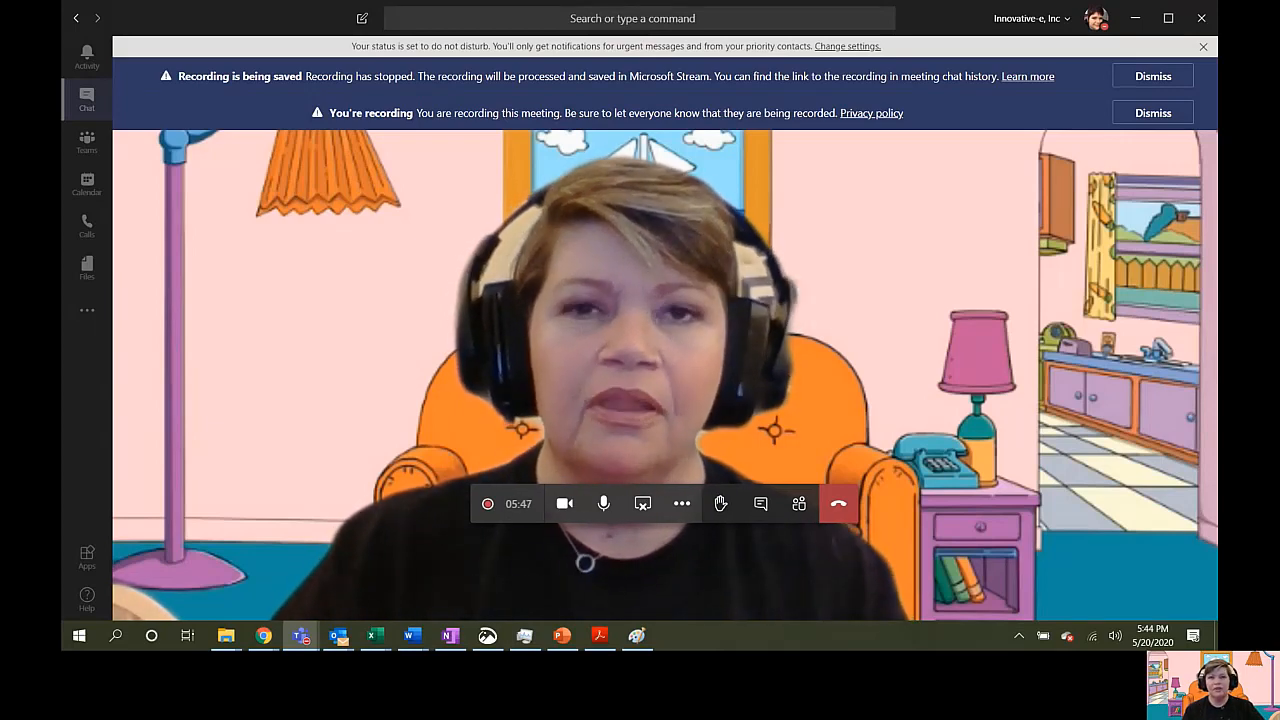
Step: Dismiss the 'Recording is being saved' notice in the Teams meeting
{"action": "left_click", "coordinate": [1152, 76]}
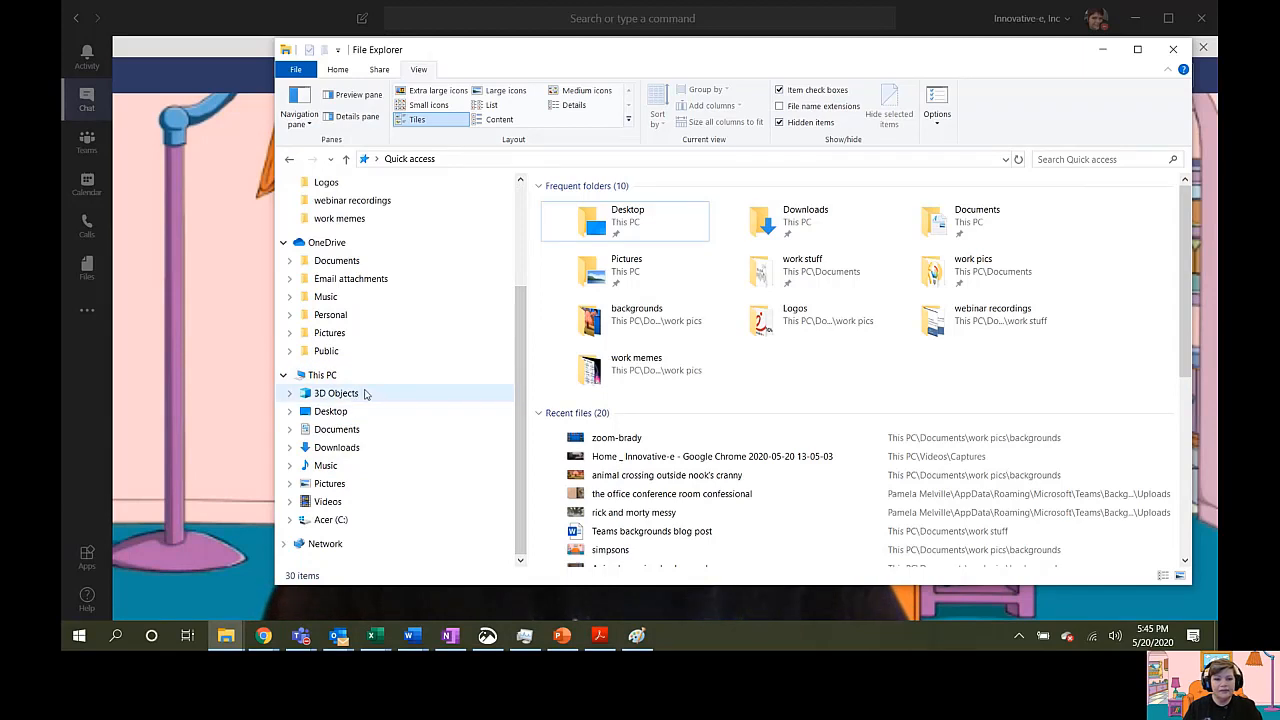
Step: Navigate from This PC through the C drive and Users into the user's profile folder
{"action": "left_click", "coordinate": [322, 374]}
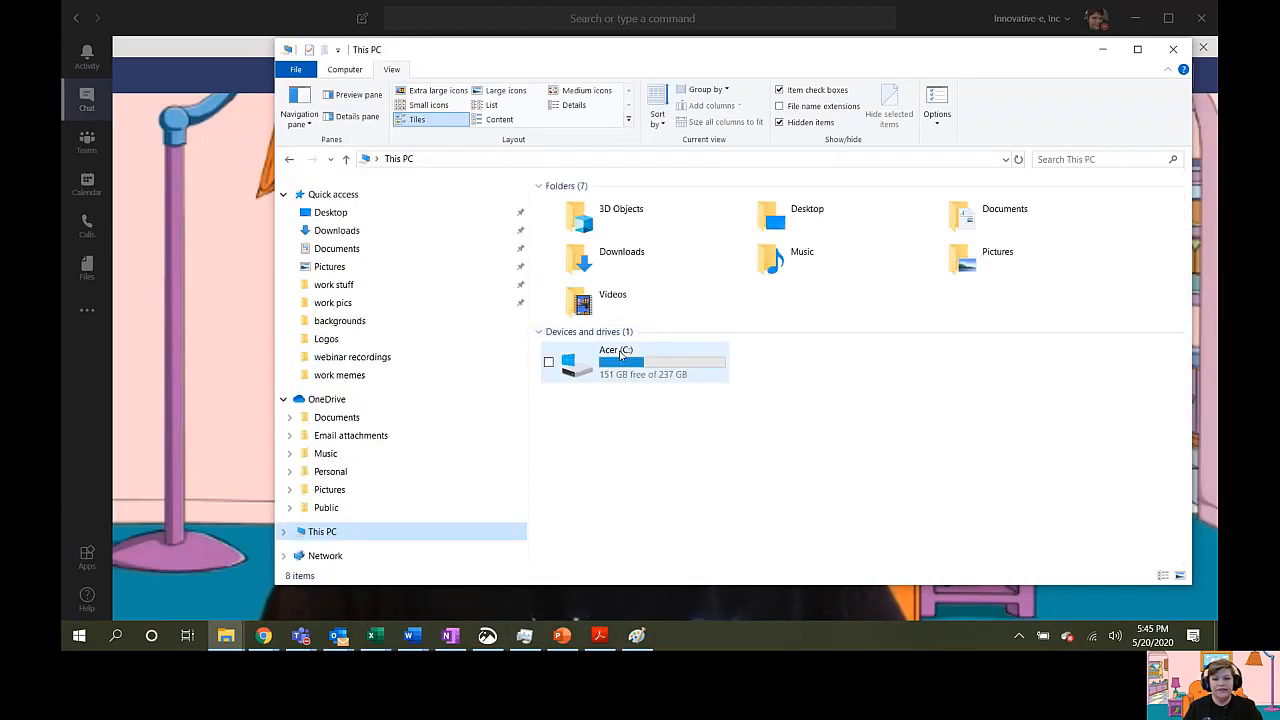
{"action": "double_click", "coordinate": [620, 362]}
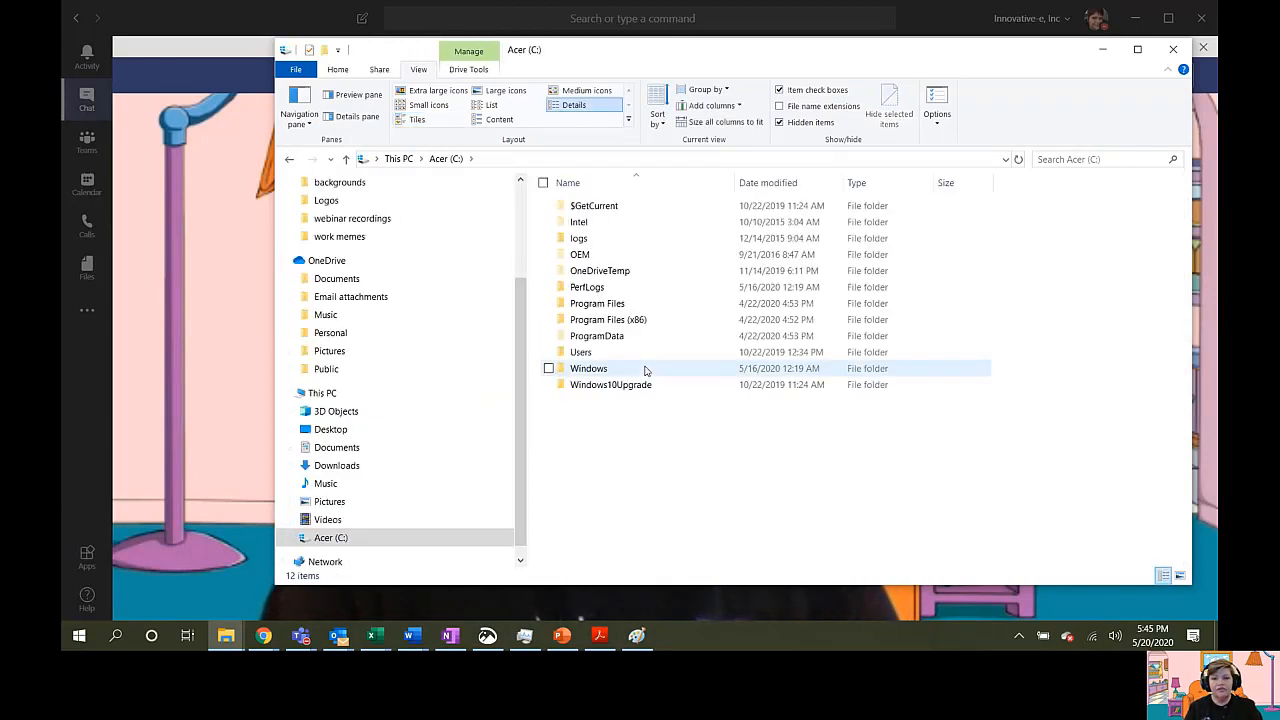
{"action": "left_click", "coordinate": [580, 352]}
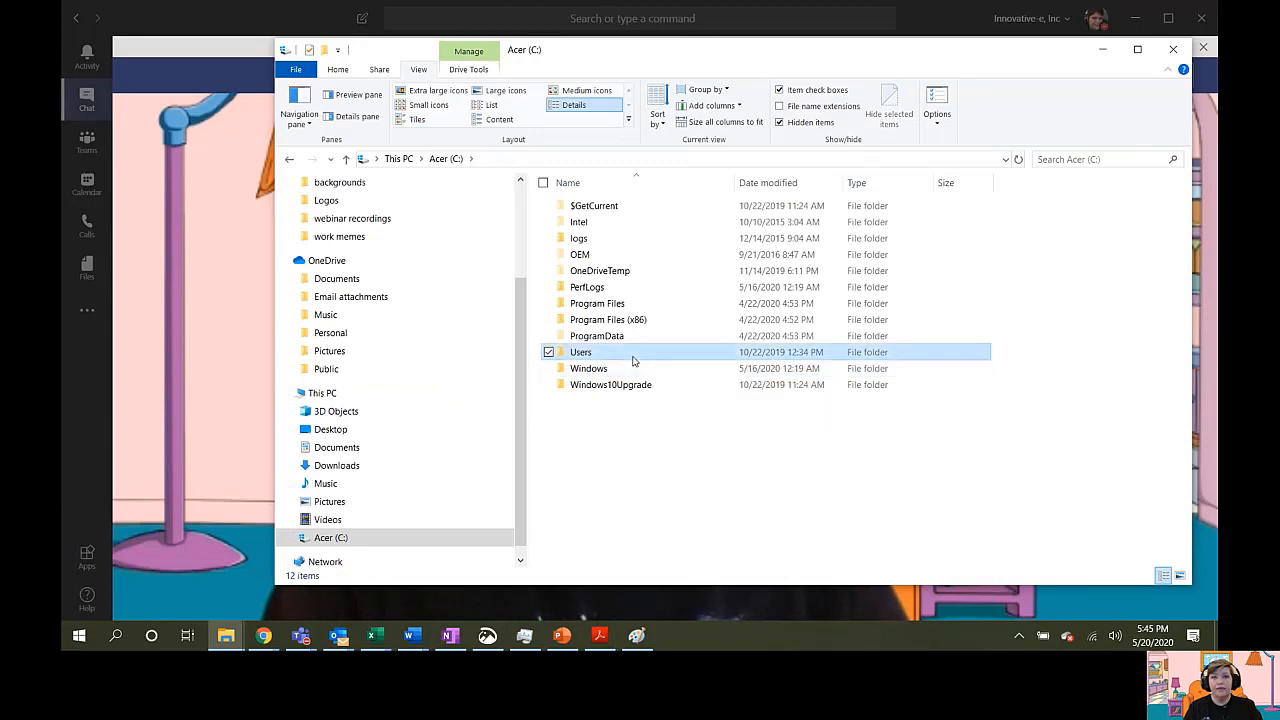
{"action": "double_click", "coordinate": [580, 352]}
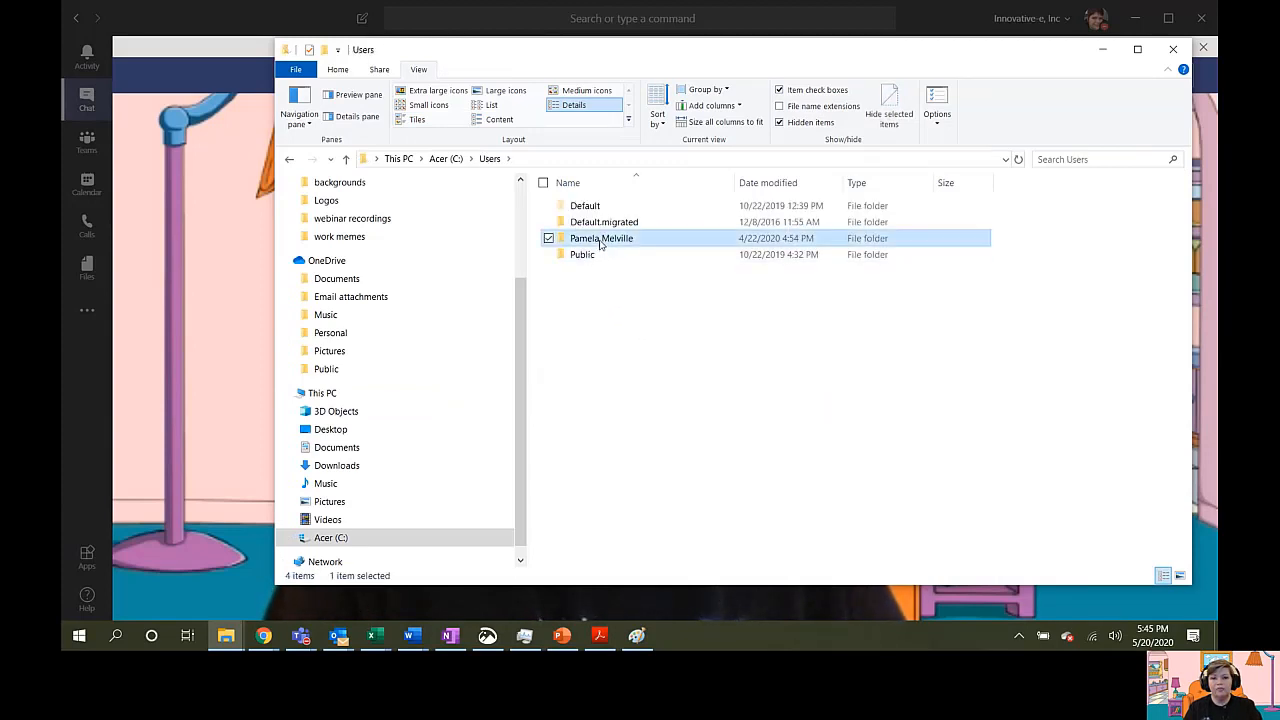
{"action": "double_click", "coordinate": [600, 238]}
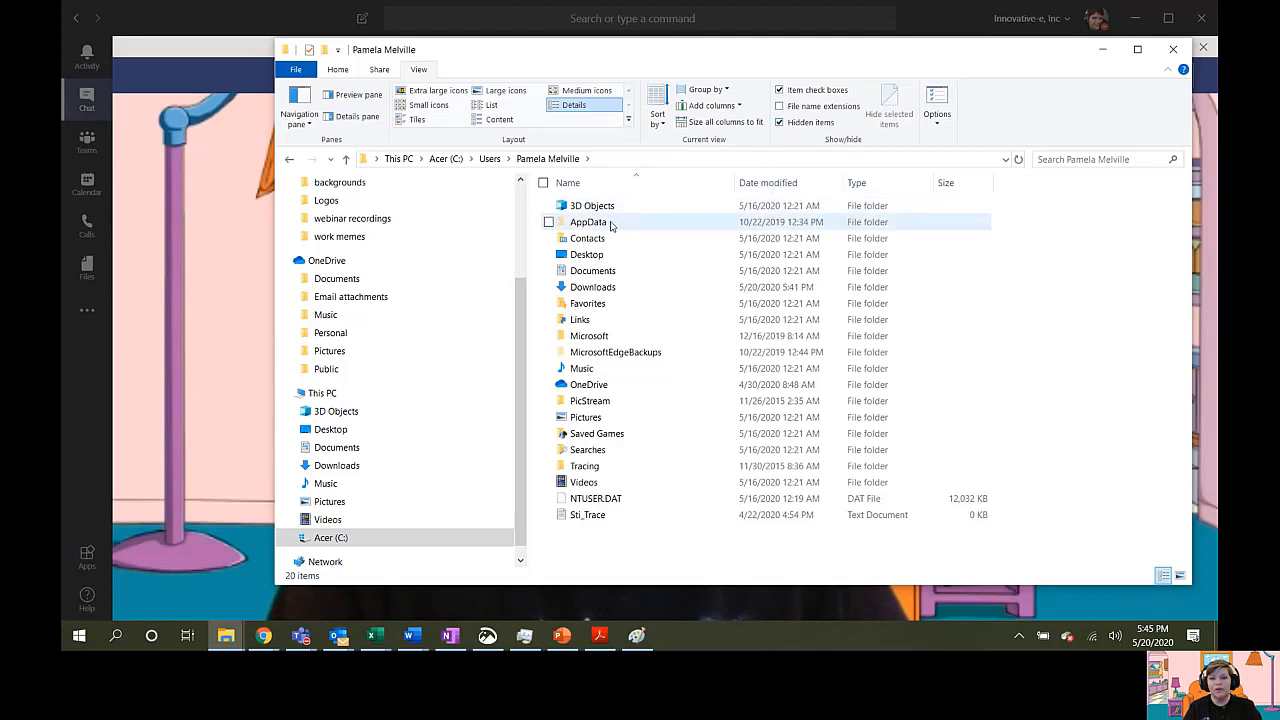
{"action": "mouse_move", "coordinate": [600, 224]}
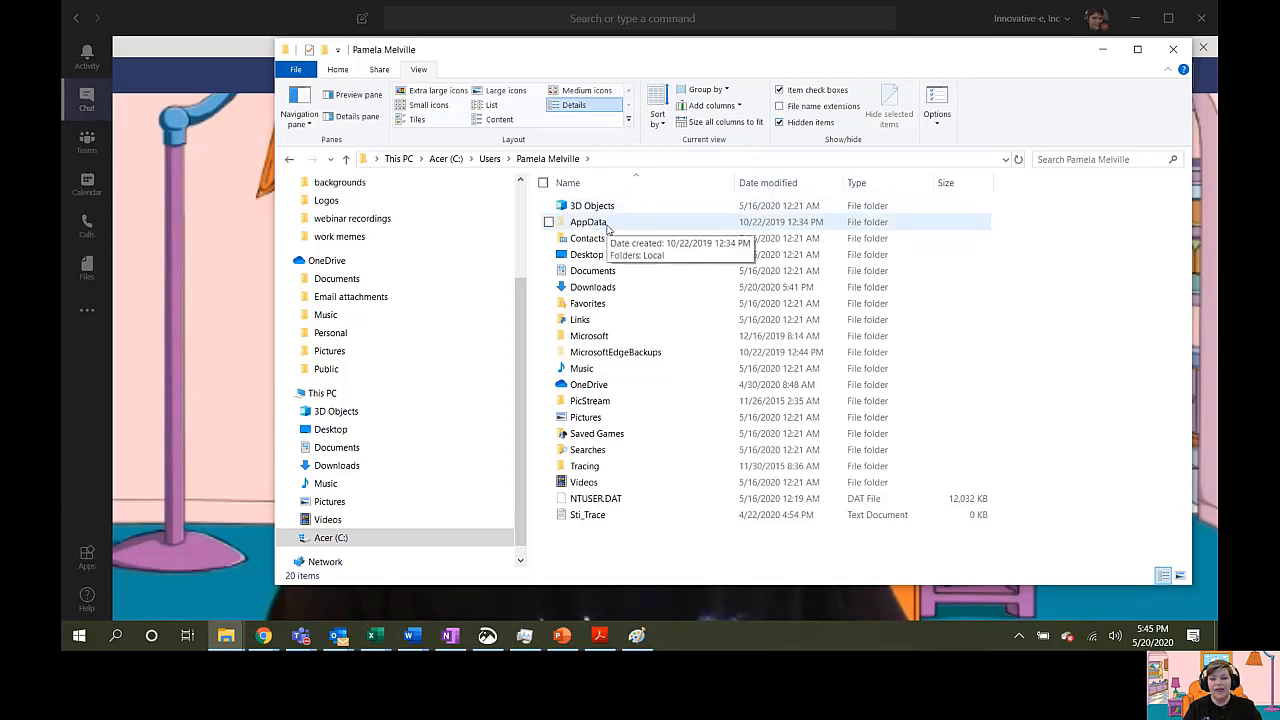
Step: Navigate through AppData, Roaming, Microsoft and Teams into the Backgrounds folder
{"action": "double_click", "coordinate": [588, 220]}
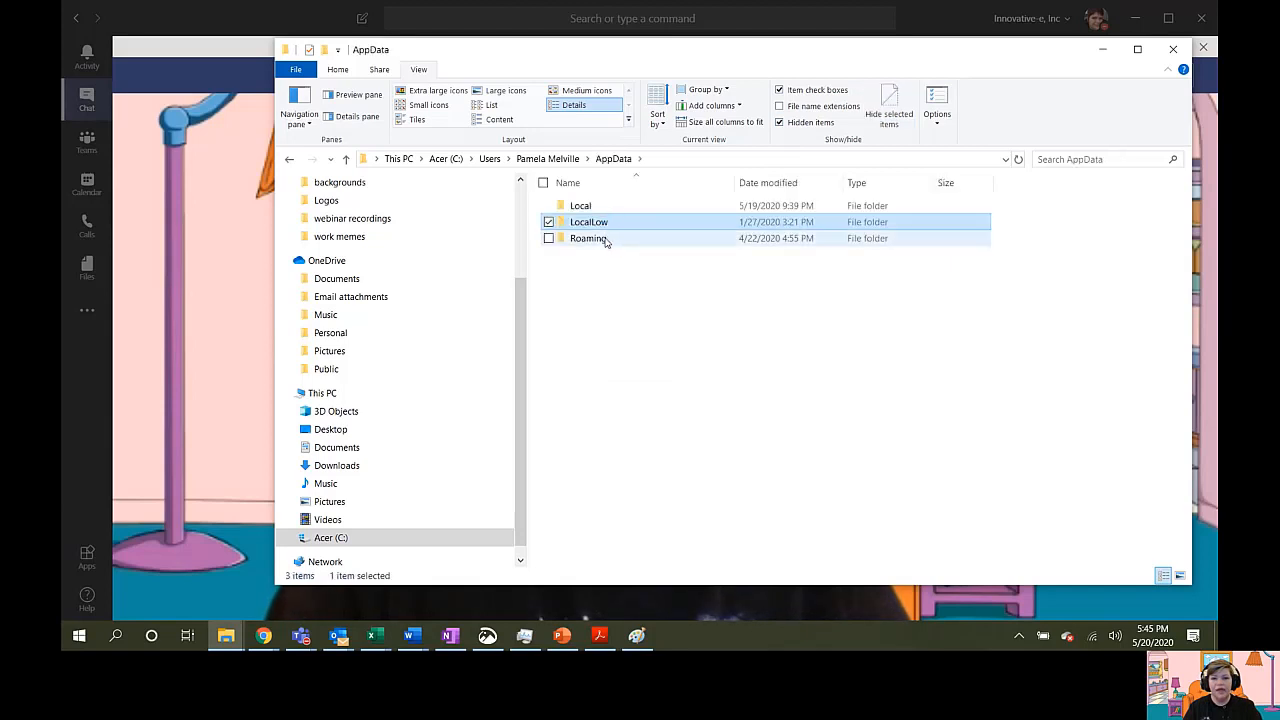
{"action": "double_click", "coordinate": [588, 238]}
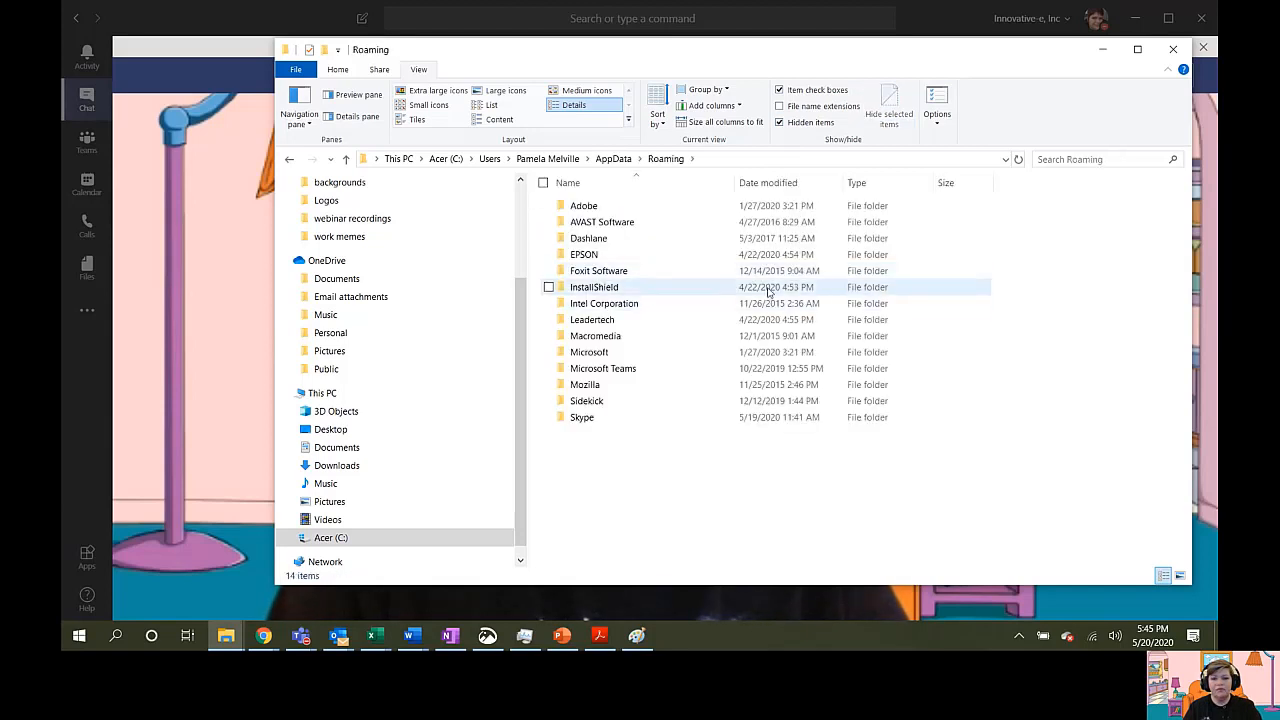
{"action": "left_click", "coordinate": [588, 352]}
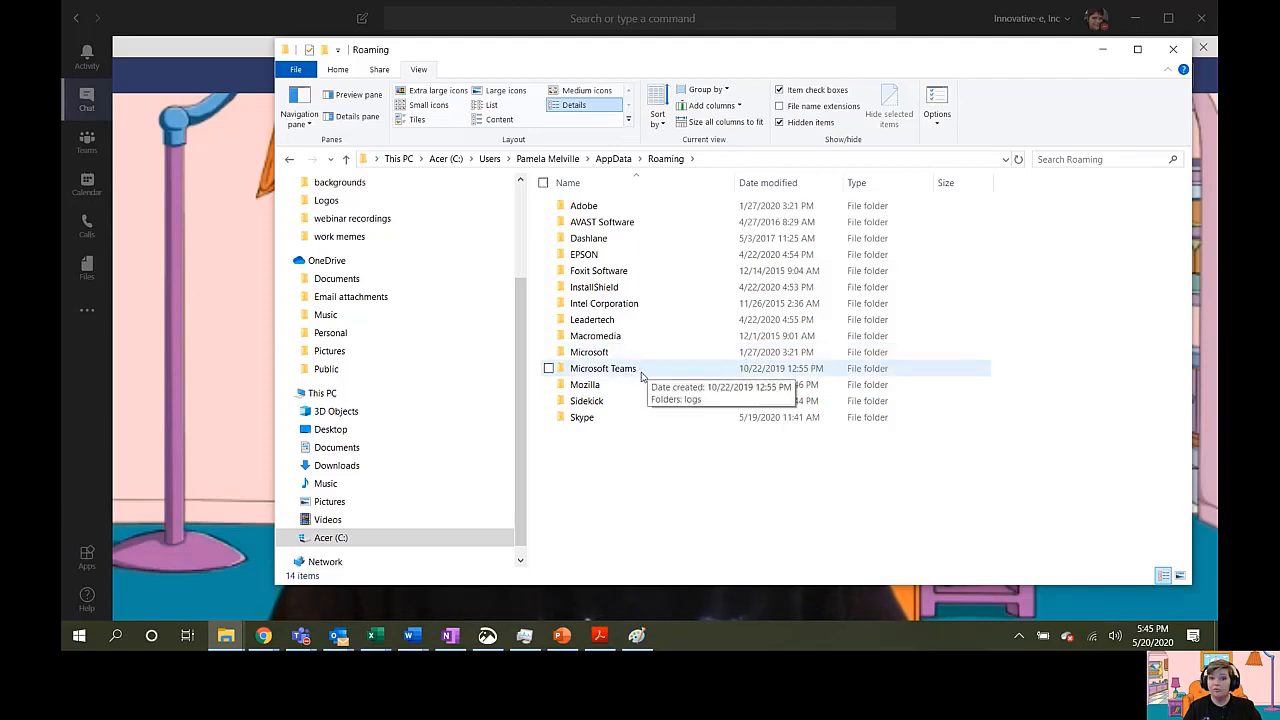
{"action": "double_click", "coordinate": [588, 352]}
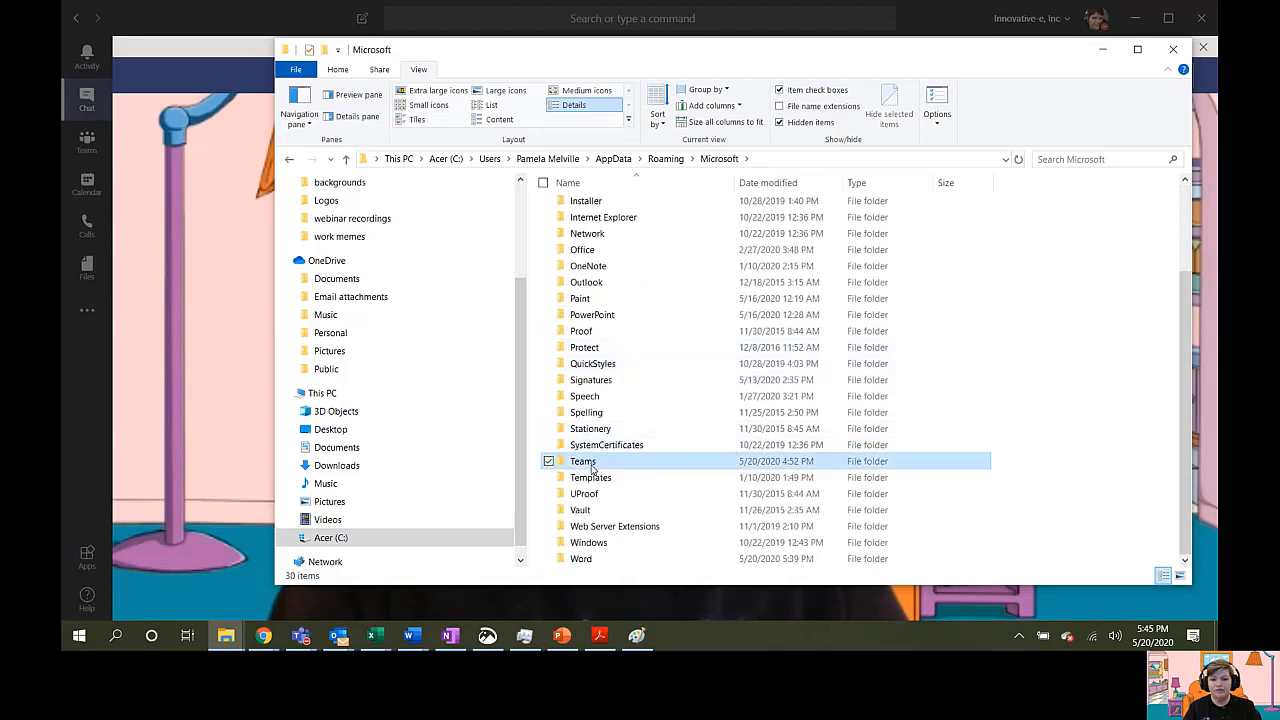
{"action": "double_click", "coordinate": [582, 460]}
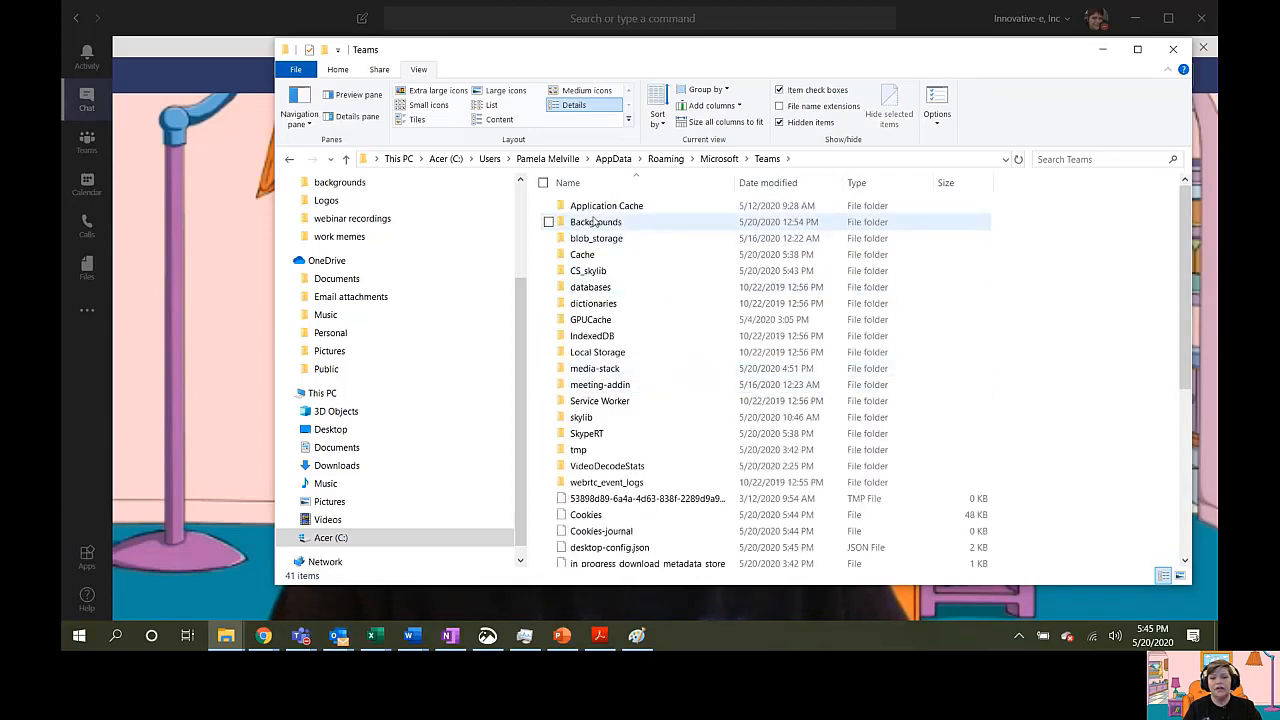
{"action": "double_click", "coordinate": [596, 220]}
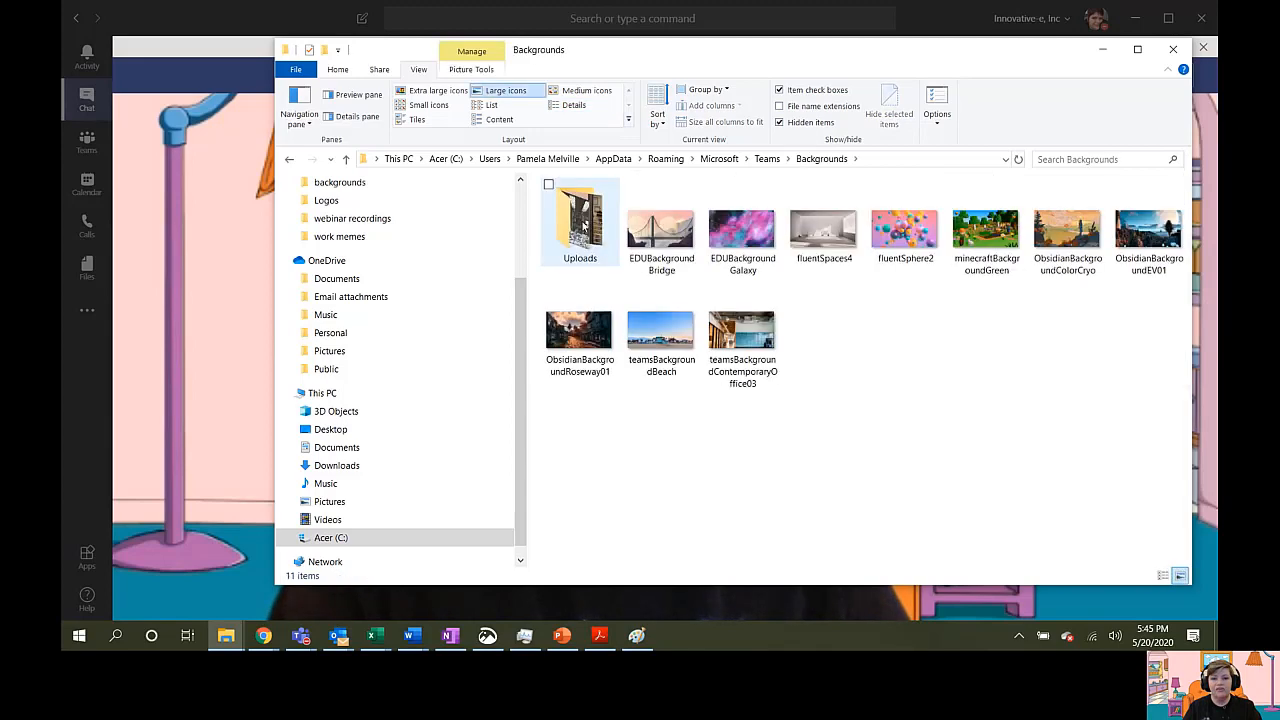
Step: Open the Uploads folder holding the custom background images
{"action": "double_click", "coordinate": [580, 220]}
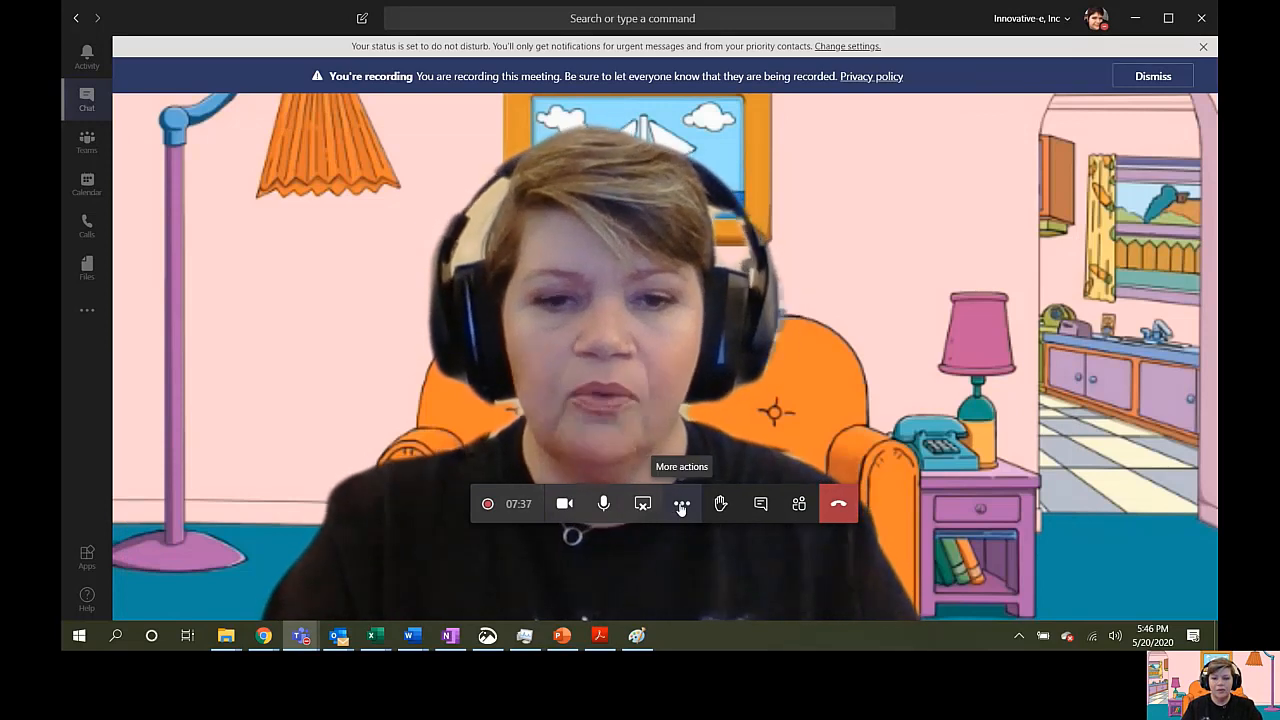
Step: Apply the Brady Bunch grid image as the video background via Show background effects
{"action": "left_click", "coordinate": [680, 504]}
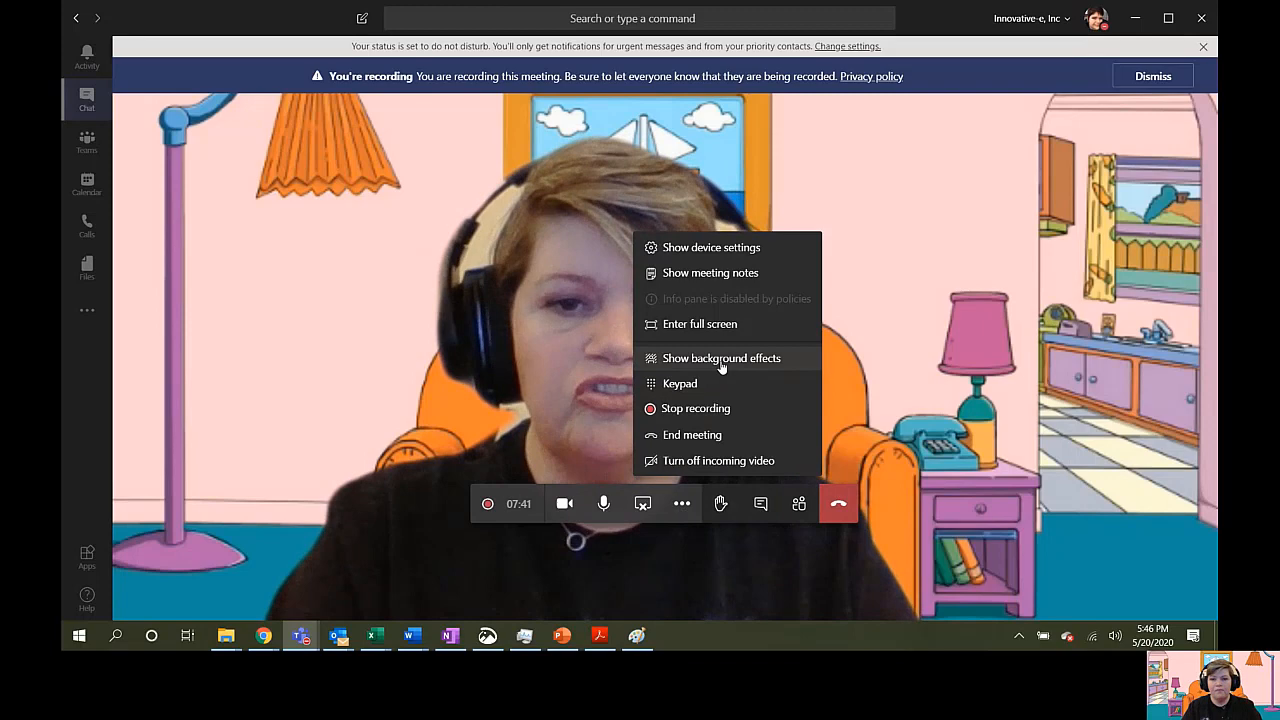
{"action": "left_click", "coordinate": [720, 358]}
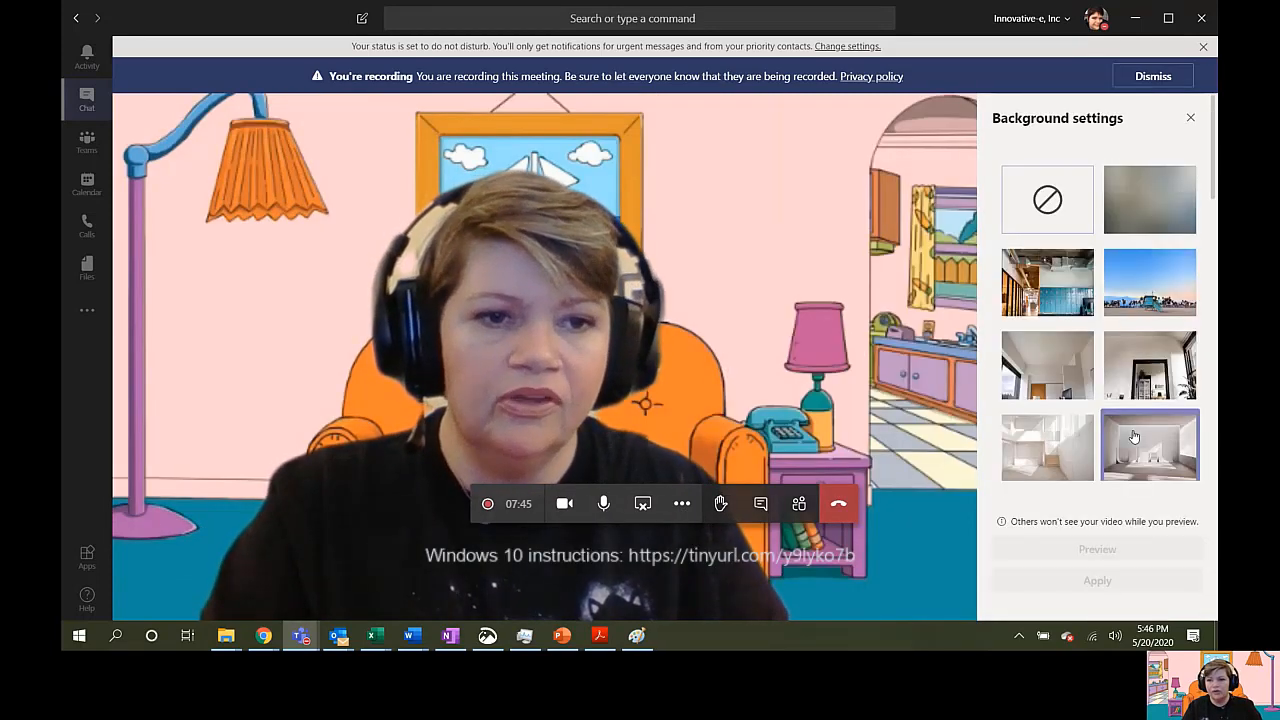
{"action": "scroll", "scroll_direction": "down", "scroll_amount": 3}
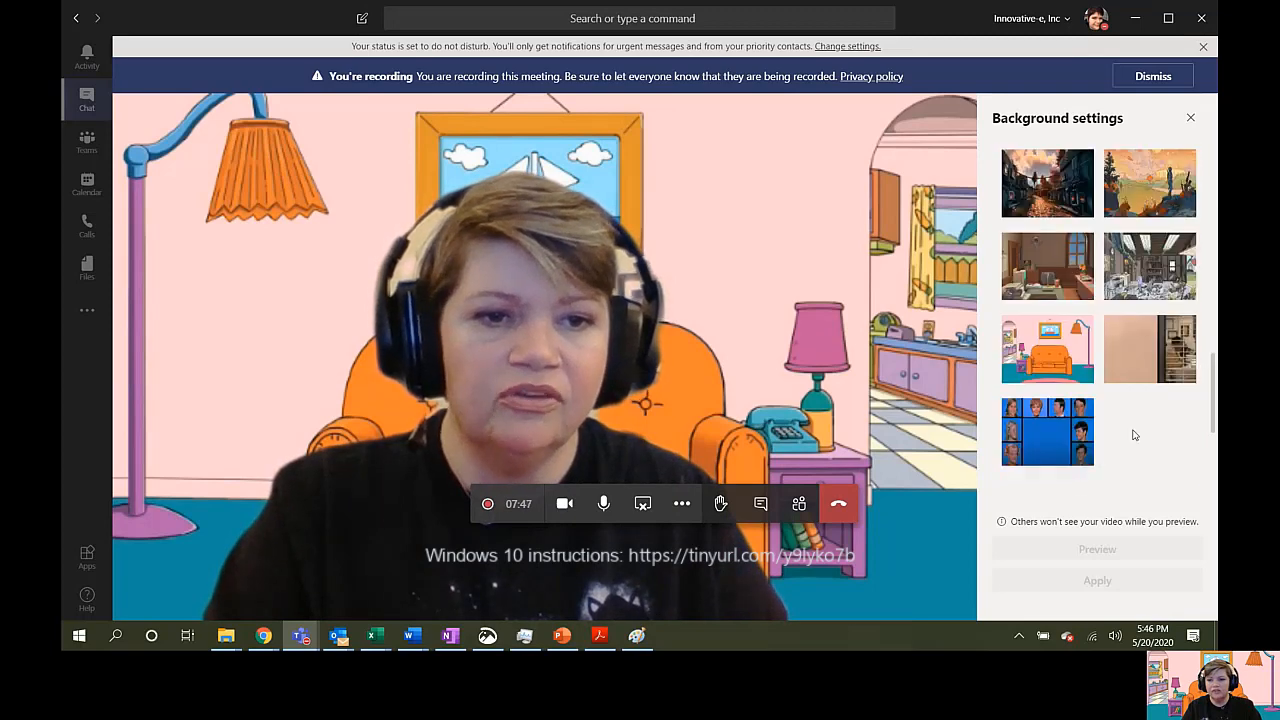
{"action": "left_click", "coordinate": [1048, 432]}
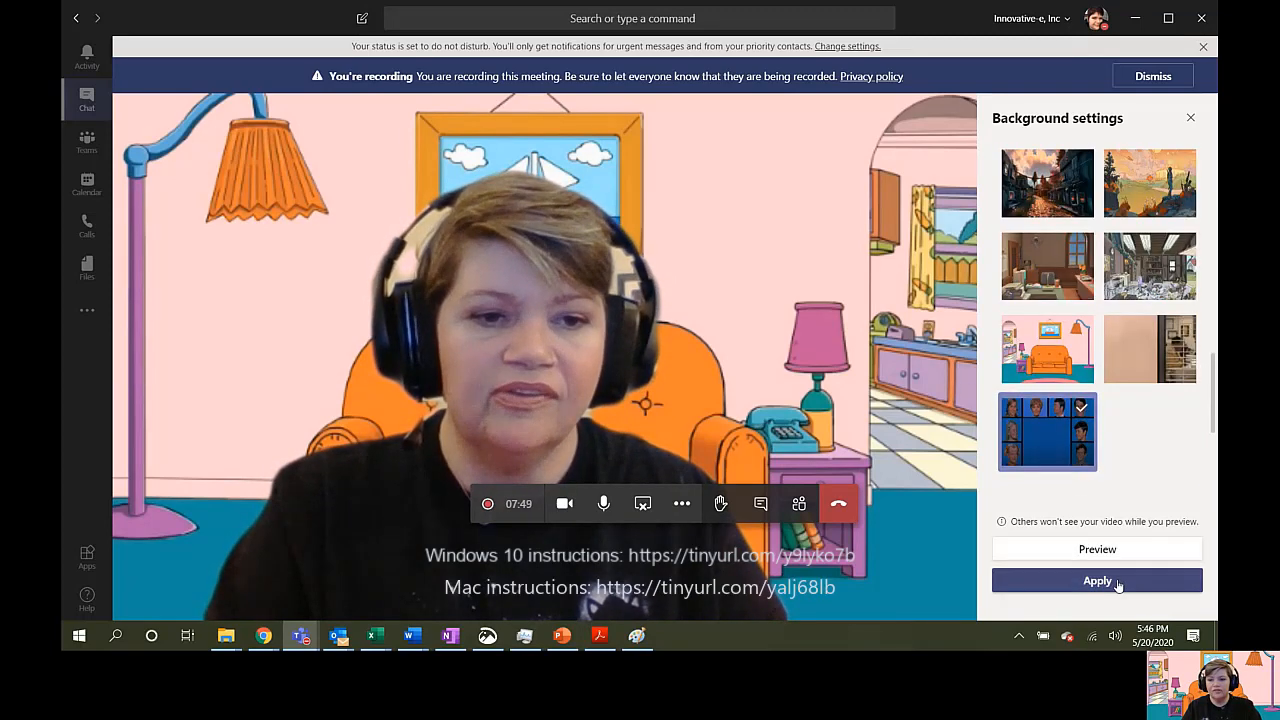
{"action": "left_click", "coordinate": [1096, 580]}
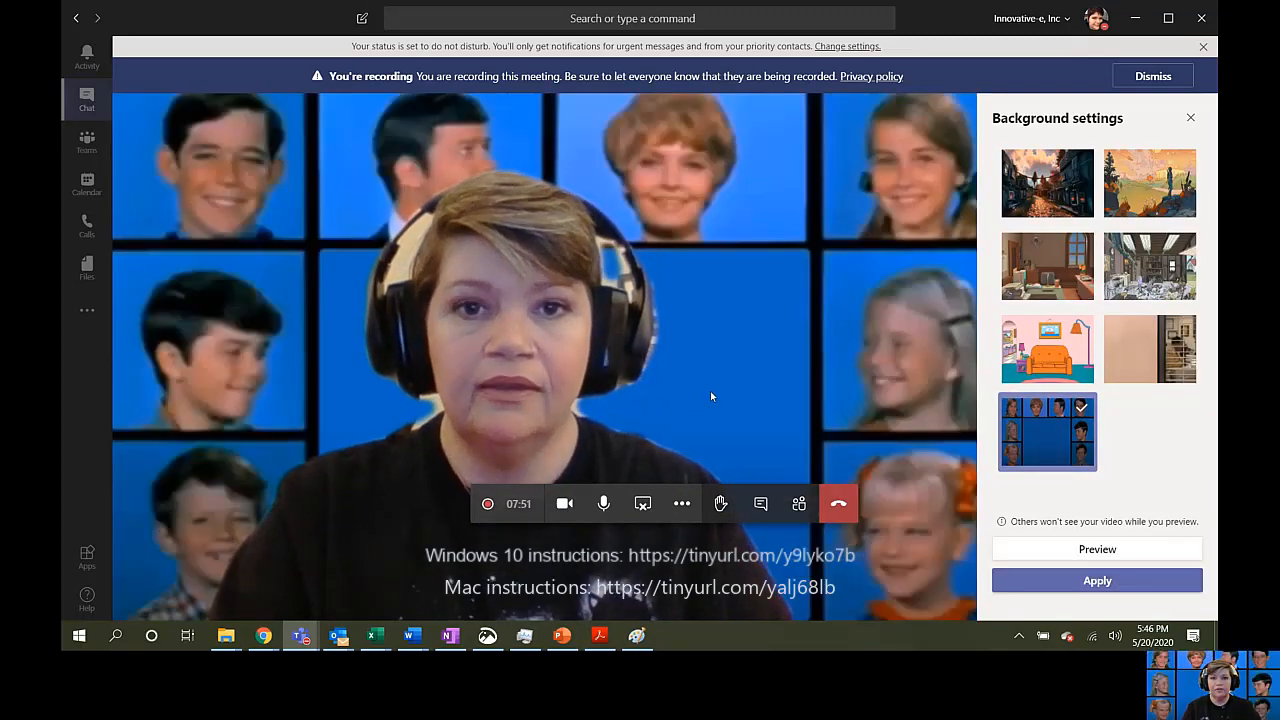